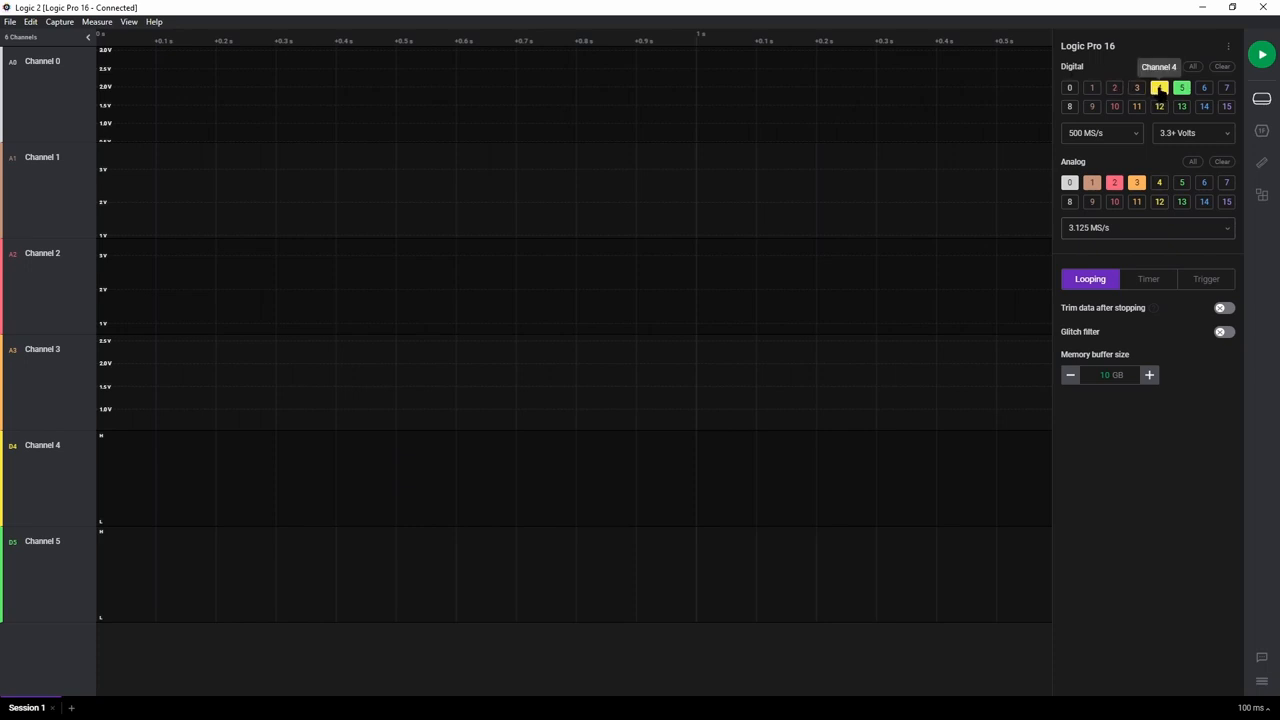
Step: Close the device settings panel and start a capture that catches the print-head activity burst
{"action": "left_click", "coordinate": [1181, 87]}
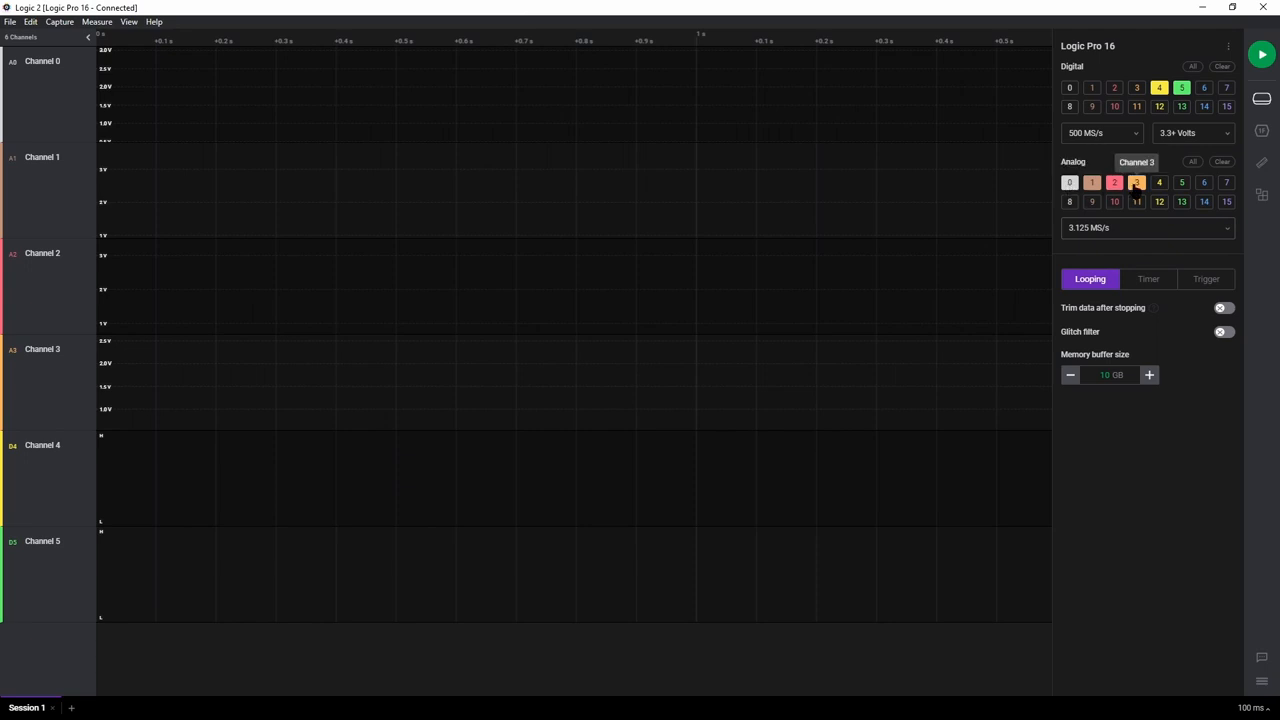
{"action": "left_click", "coordinate": [1136, 182]}
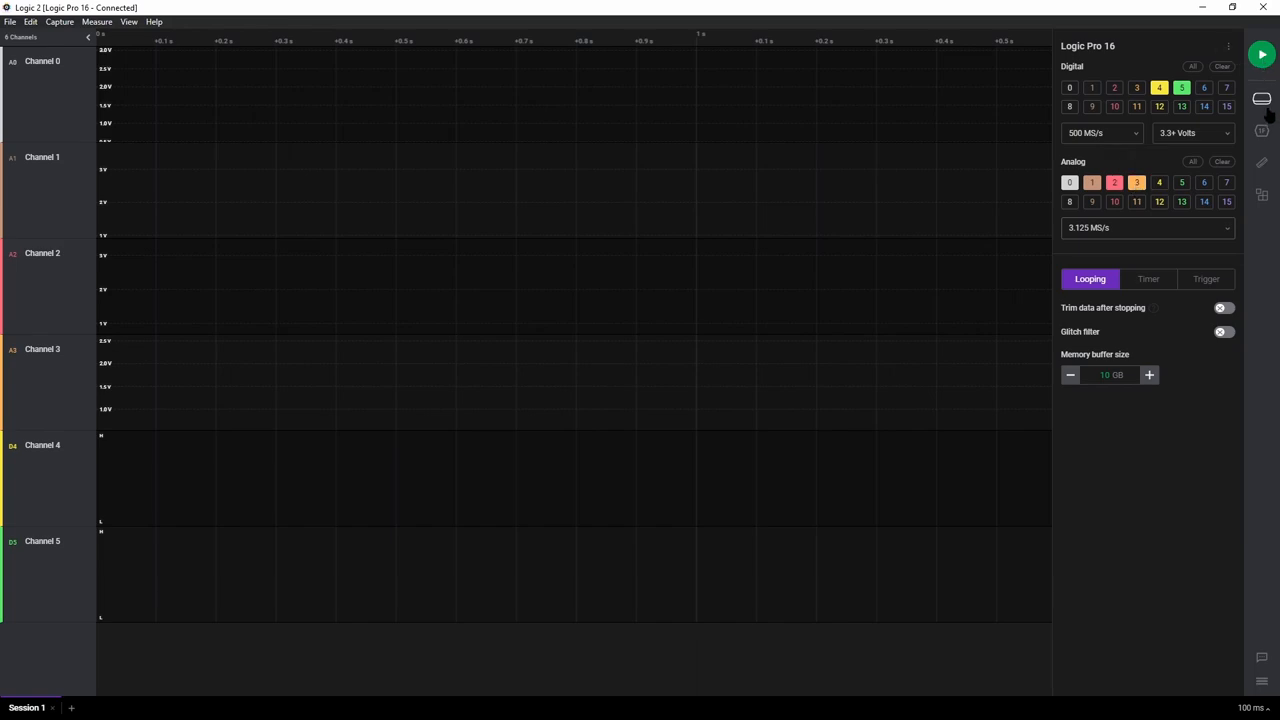
{"action": "left_click", "coordinate": [1261, 54]}
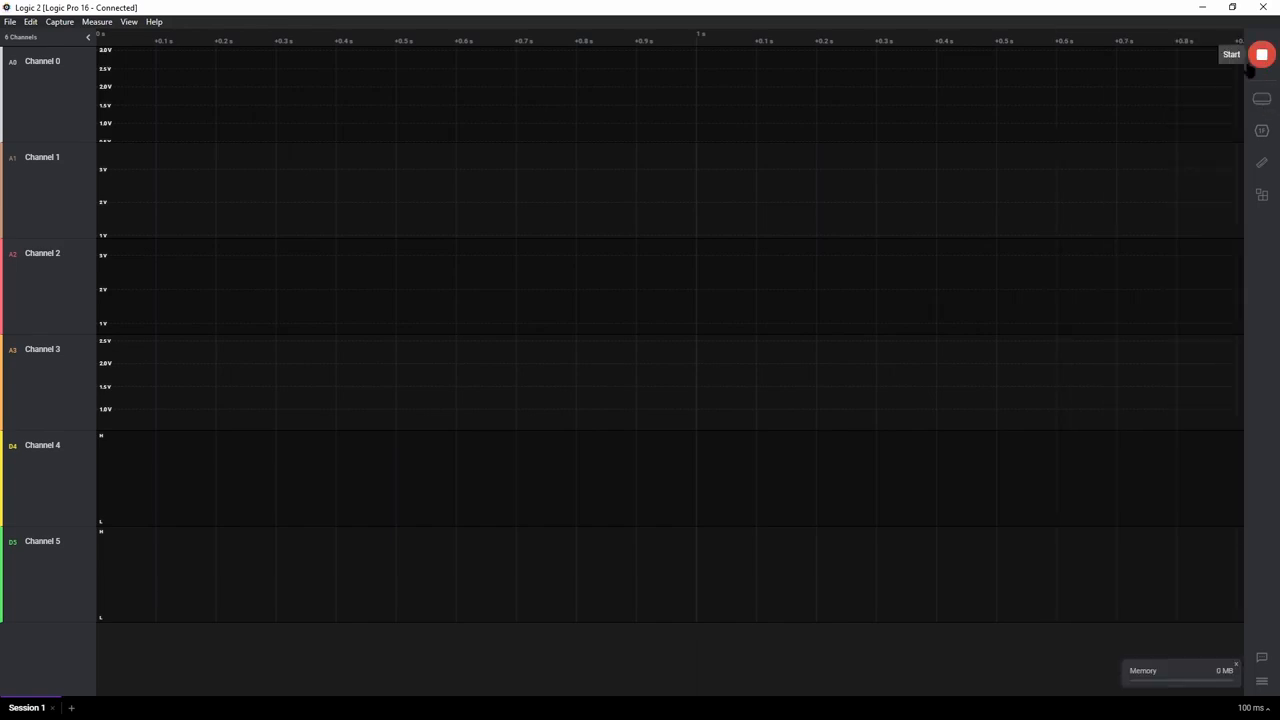
{"action": "left_click", "coordinate": [1231, 54]}
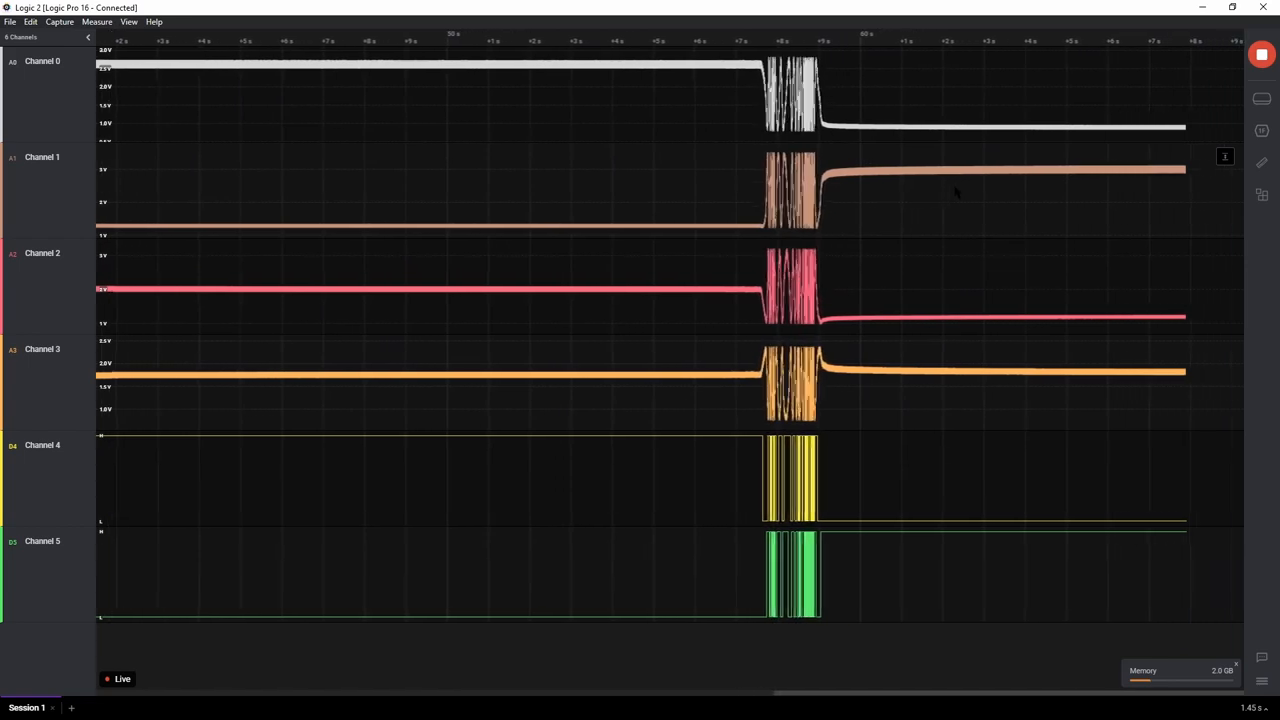
{"action": "left_click", "coordinate": [1261, 54]}
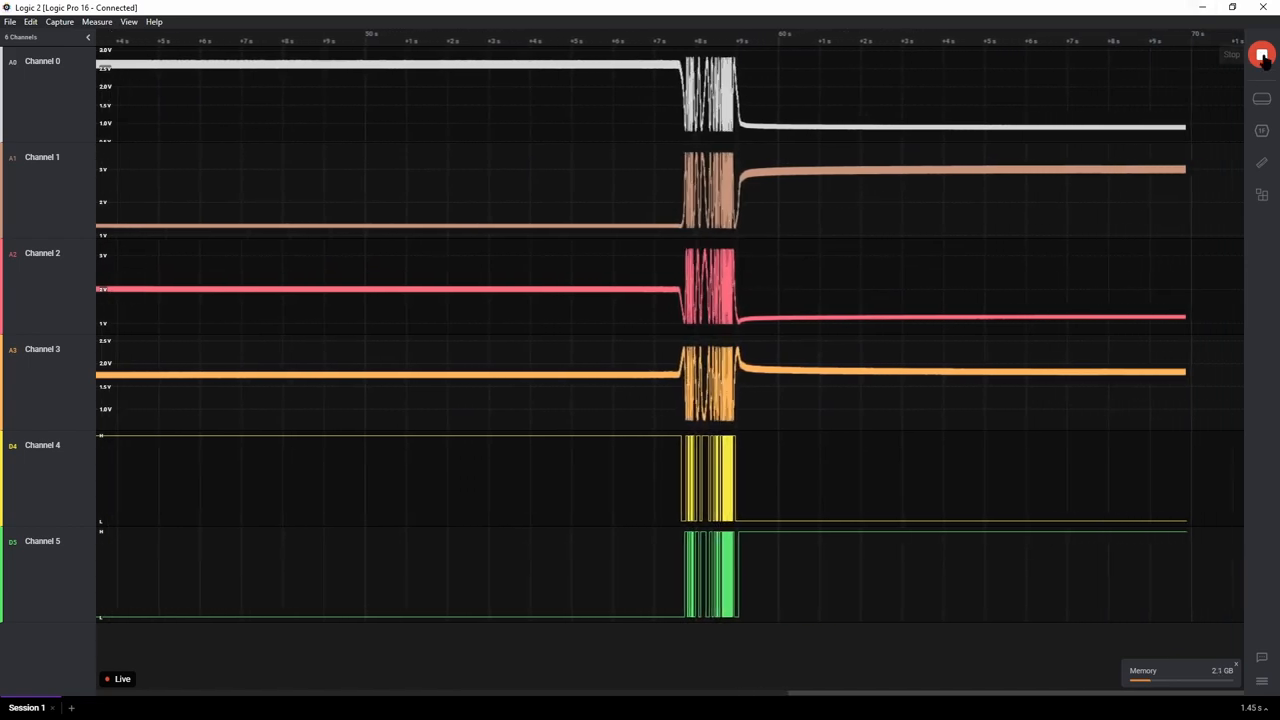
Step: Stop the capture and zoom into the analog sine waves and digital square waves
{"action": "left_click", "coordinate": [1261, 54]}
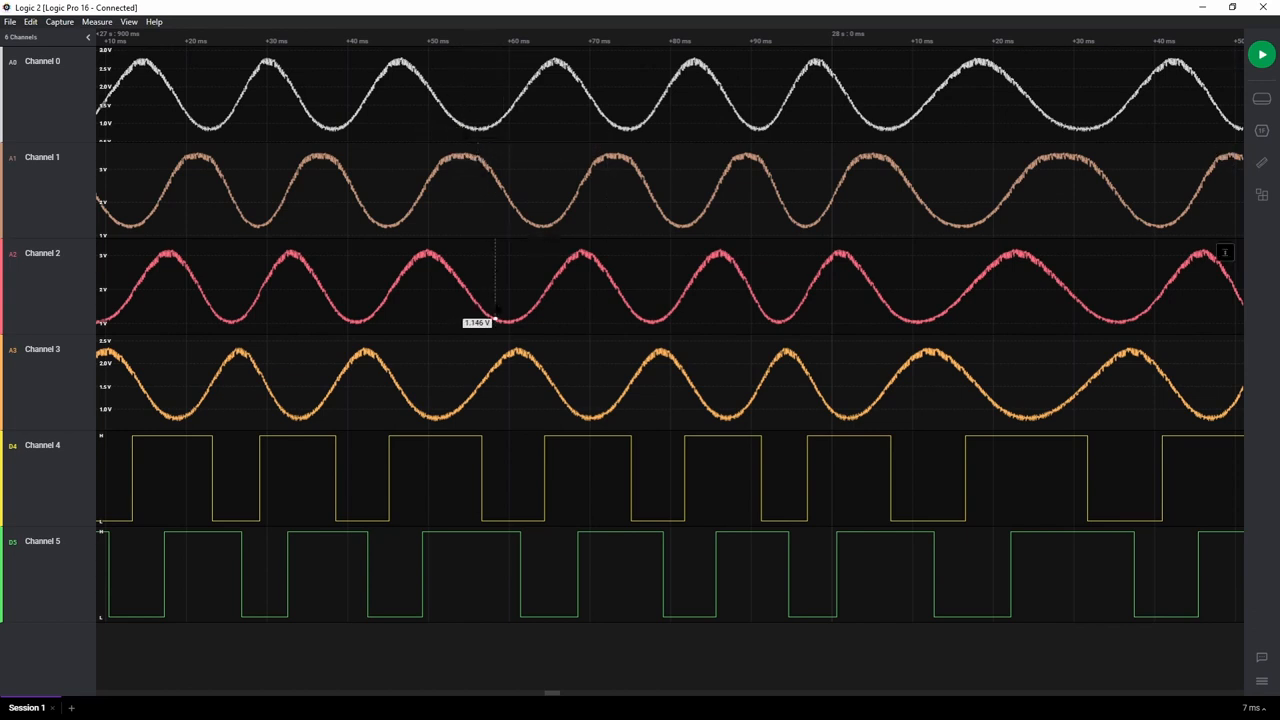
{"action": "left_click_drag", "start_coordinate": [495, 315], "coordinate": [610, 248]}
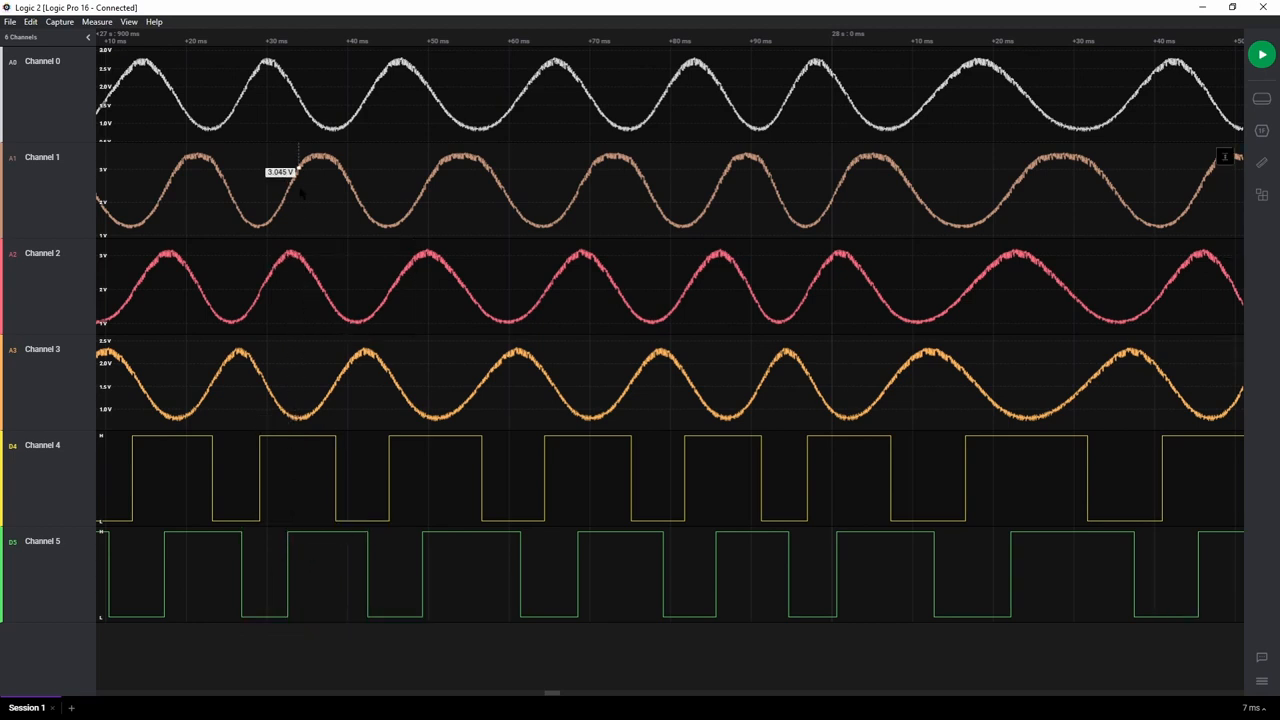
{"action": "mouse_move", "coordinate": [58, 68]}
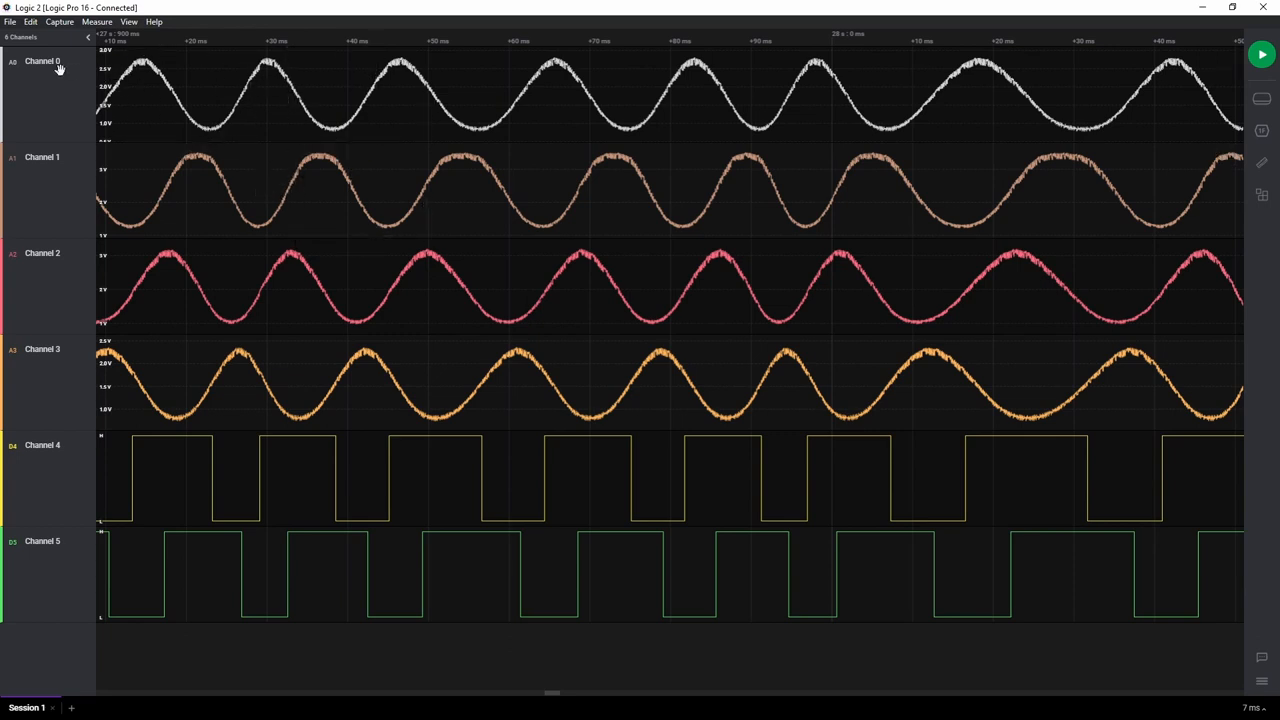
Step: Drag the Channel 5 row up between Channel 1 and Channel 2
{"action": "left_click_drag", "start_coordinate": [282, 150], "coordinate": [413, 228]}
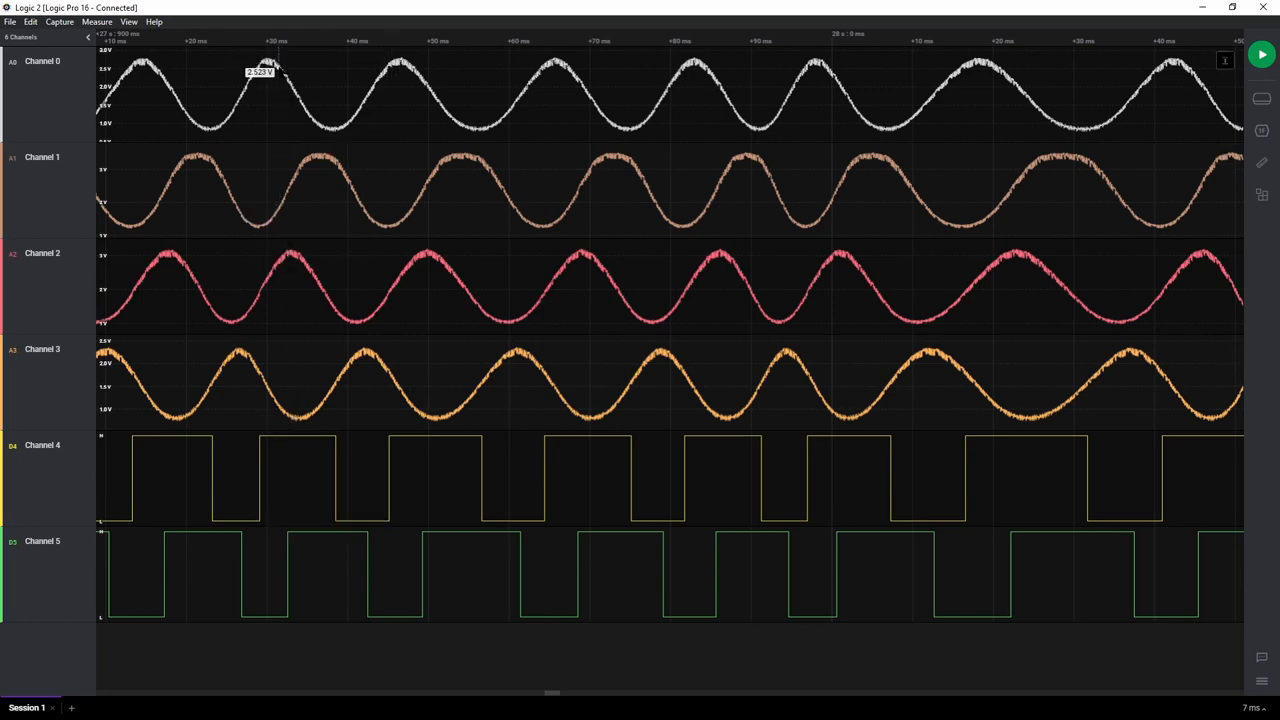
{"action": "left_click_drag", "start_coordinate": [260, 72], "coordinate": [375, 135]}
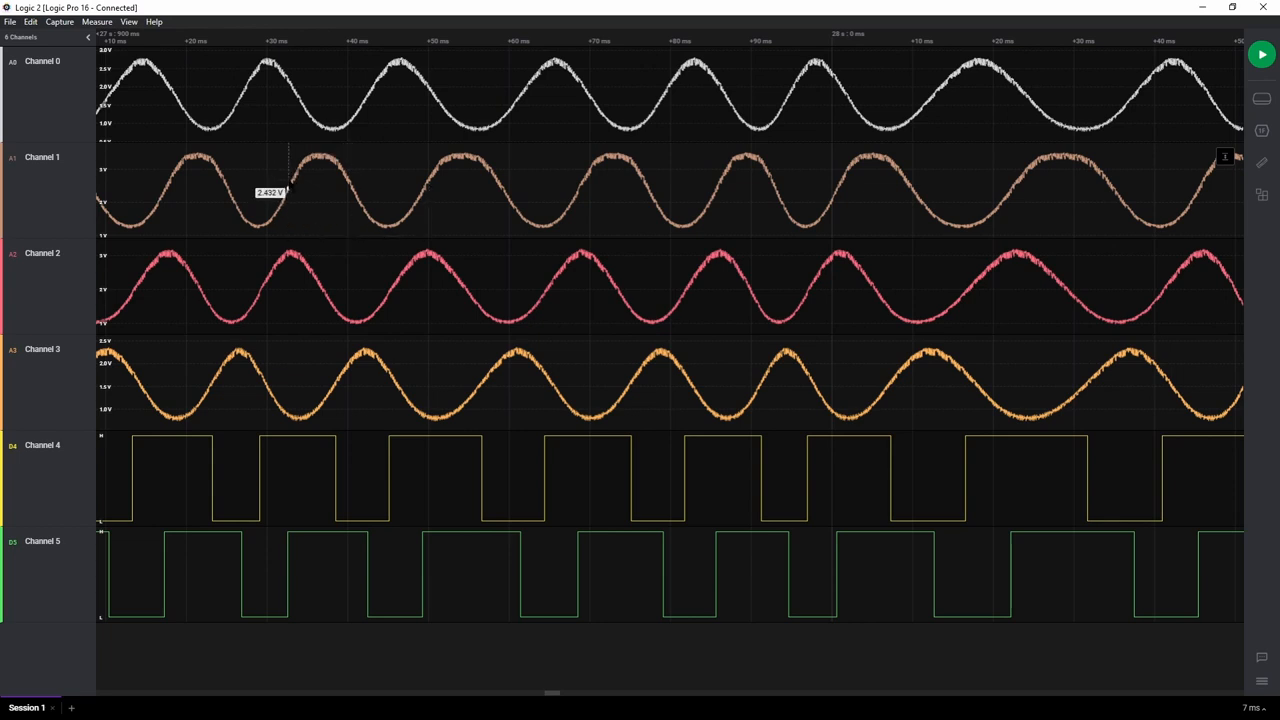
{"action": "left_click_drag", "start_coordinate": [288, 158], "coordinate": [348, 240]}
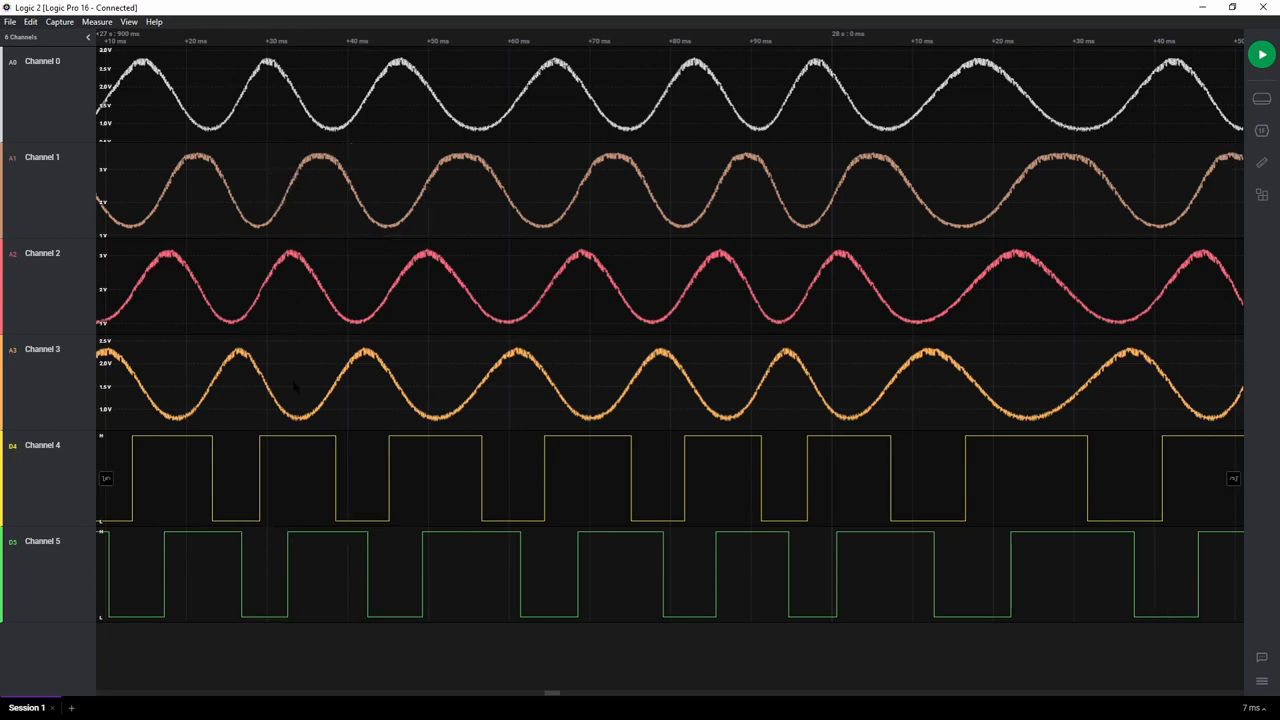
{"action": "mouse_move", "coordinate": [290, 186]}
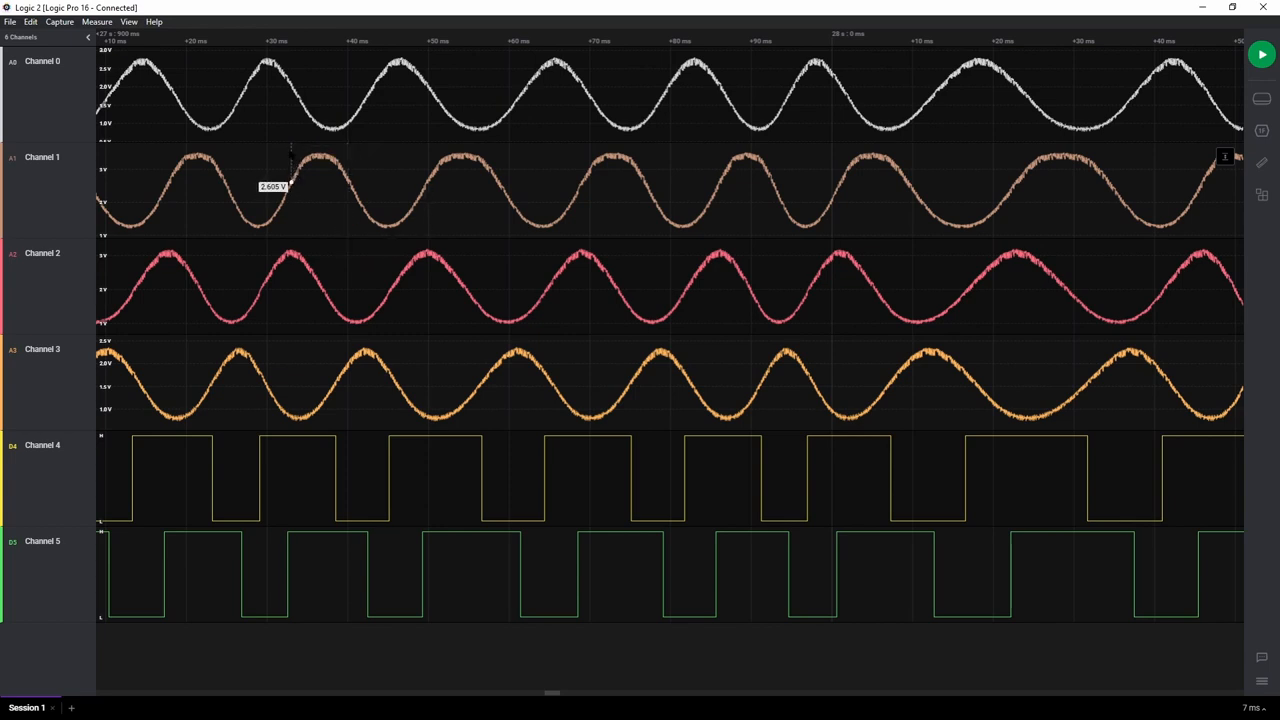
{"action": "left_click_drag", "start_coordinate": [290, 150], "coordinate": [425, 235]}
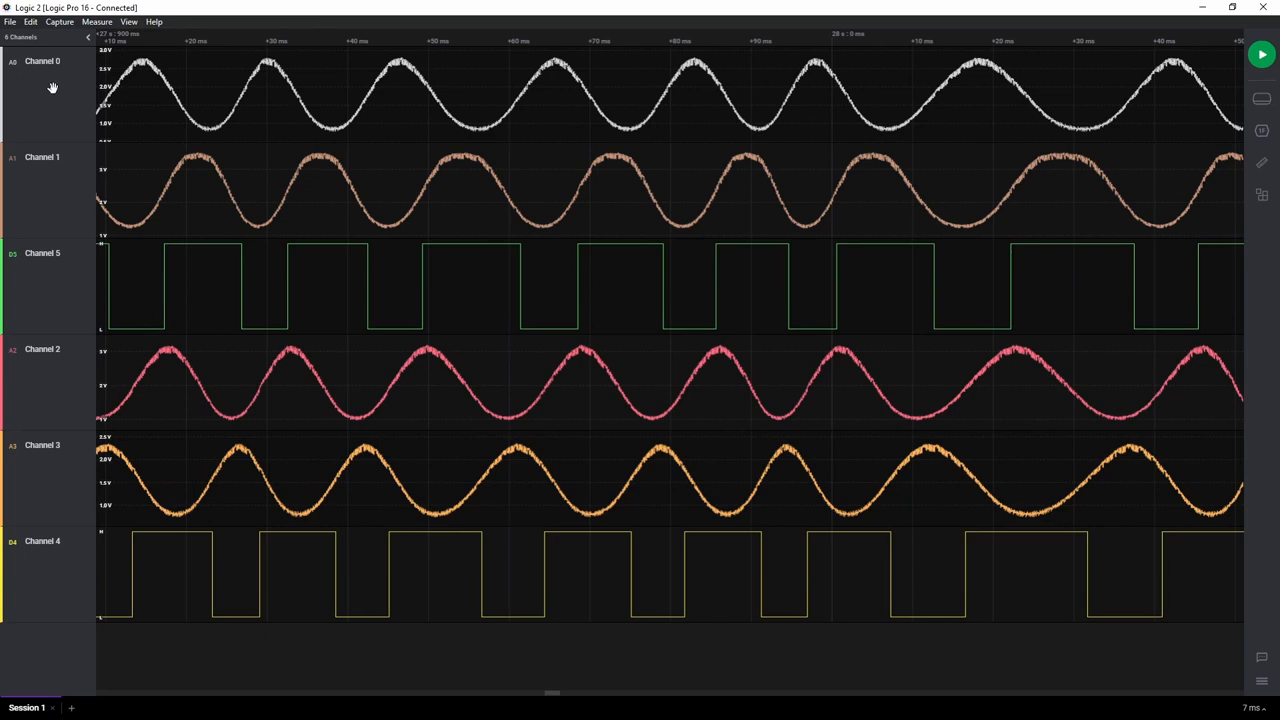
{"action": "mouse_move", "coordinate": [55, 84]}
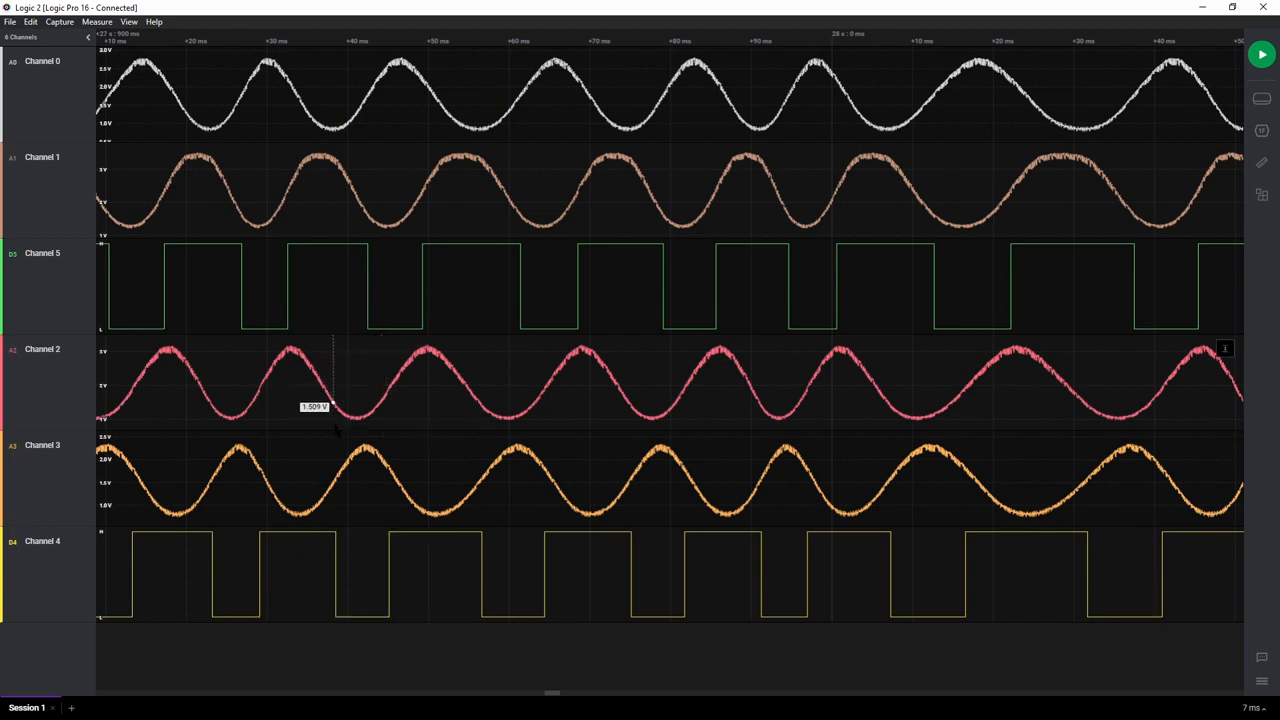
{"action": "mouse_move", "coordinate": [290, 370]}
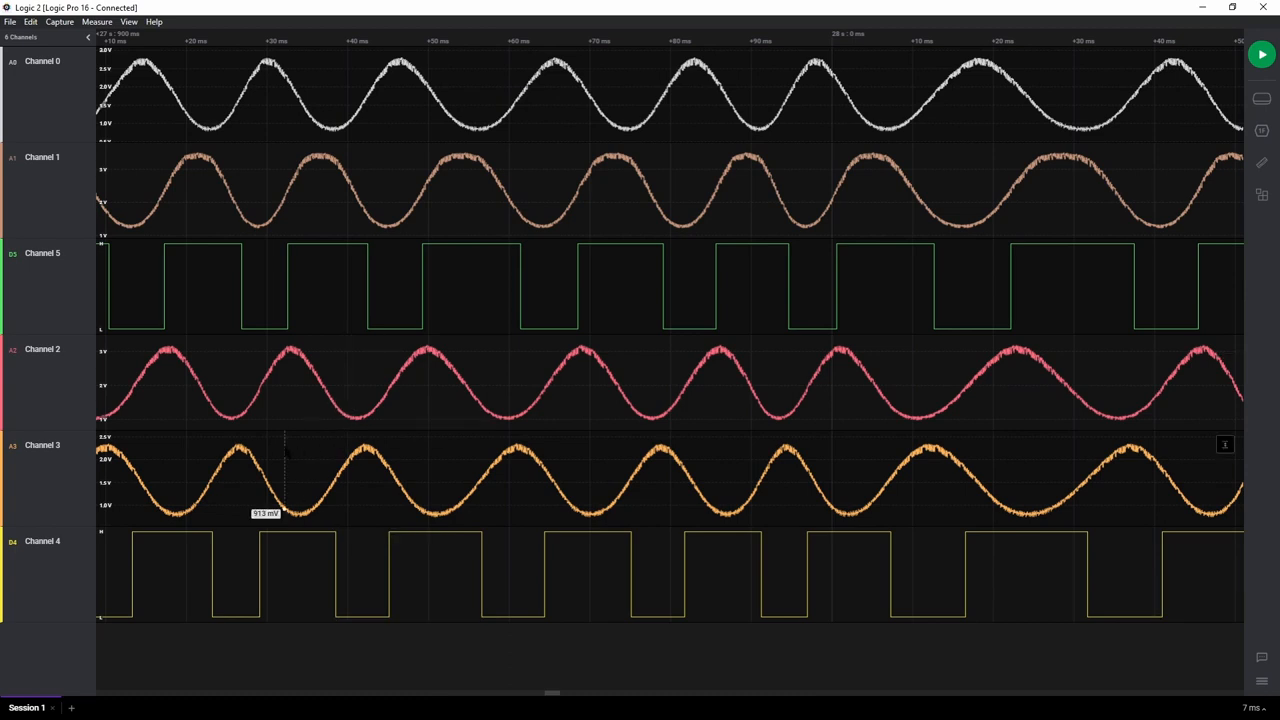
Step: Drag-zoom the graph to about 40 ms, from +30 ms to +70 ms
{"action": "left_click_drag", "start_coordinate": [285, 440], "coordinate": [417, 524]}
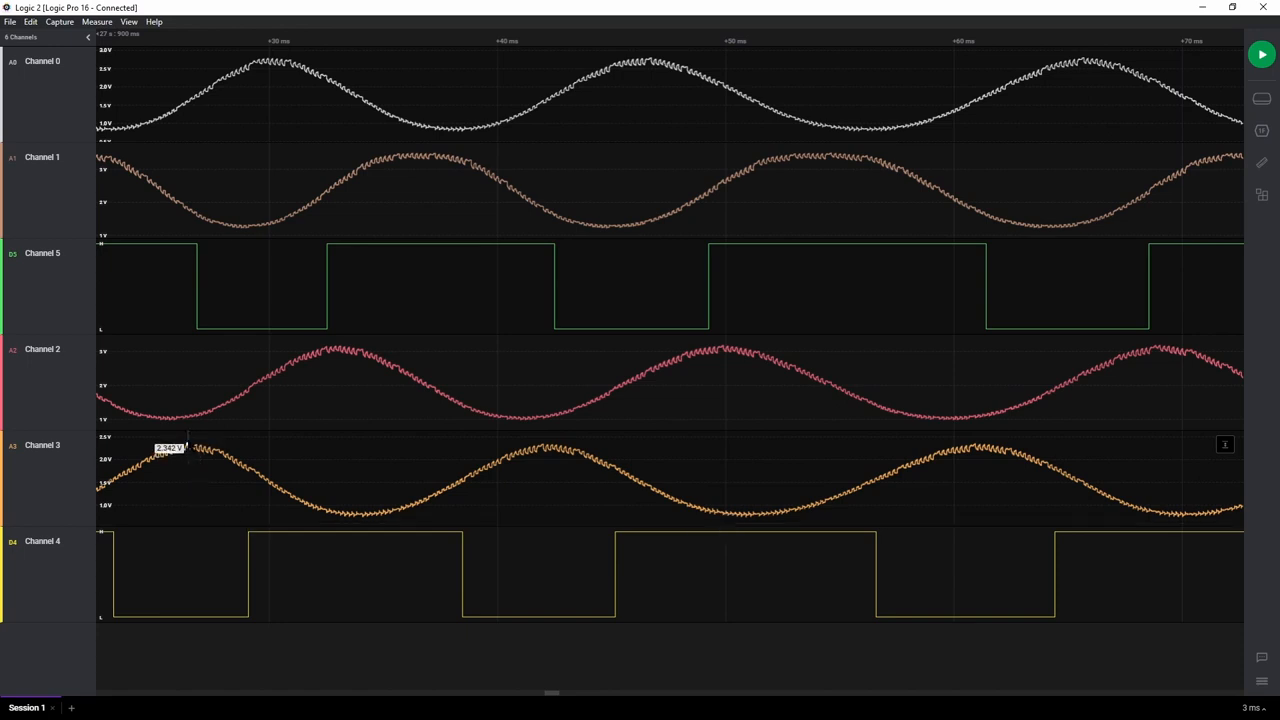
{"action": "left_click_drag", "start_coordinate": [186, 447], "coordinate": [350, 513]}
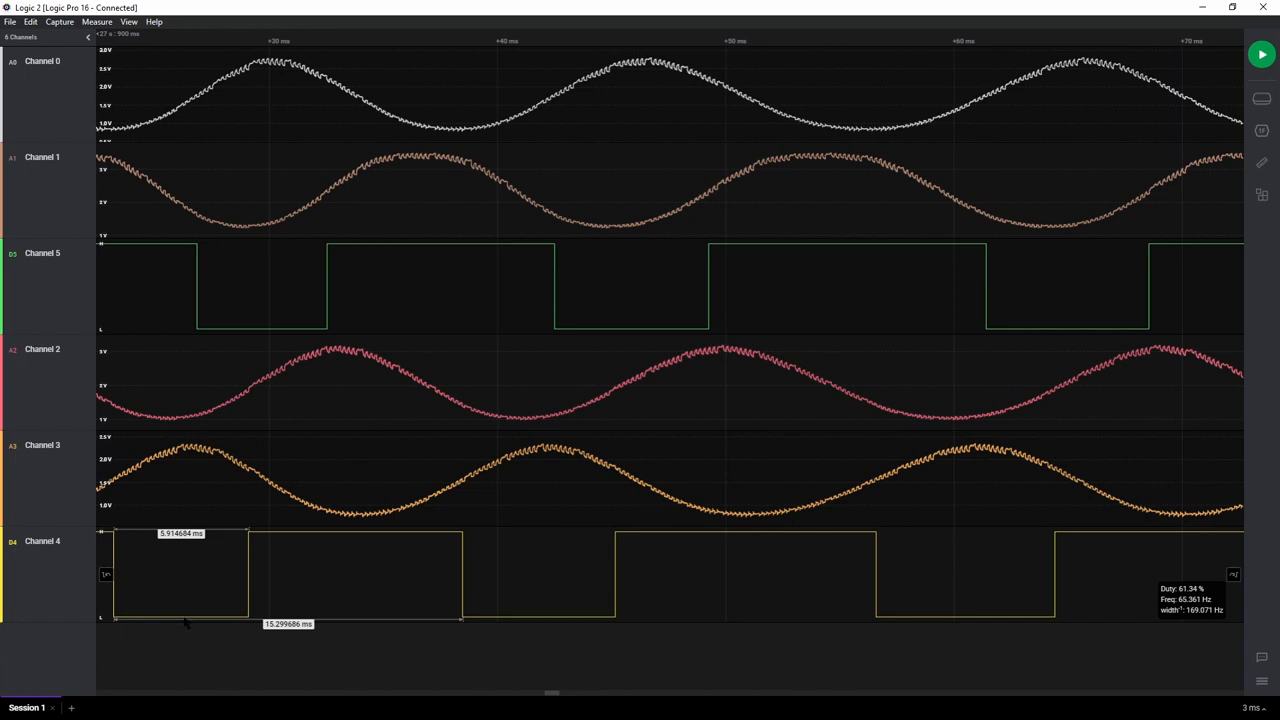
{"action": "mouse_move", "coordinate": [233, 585]}
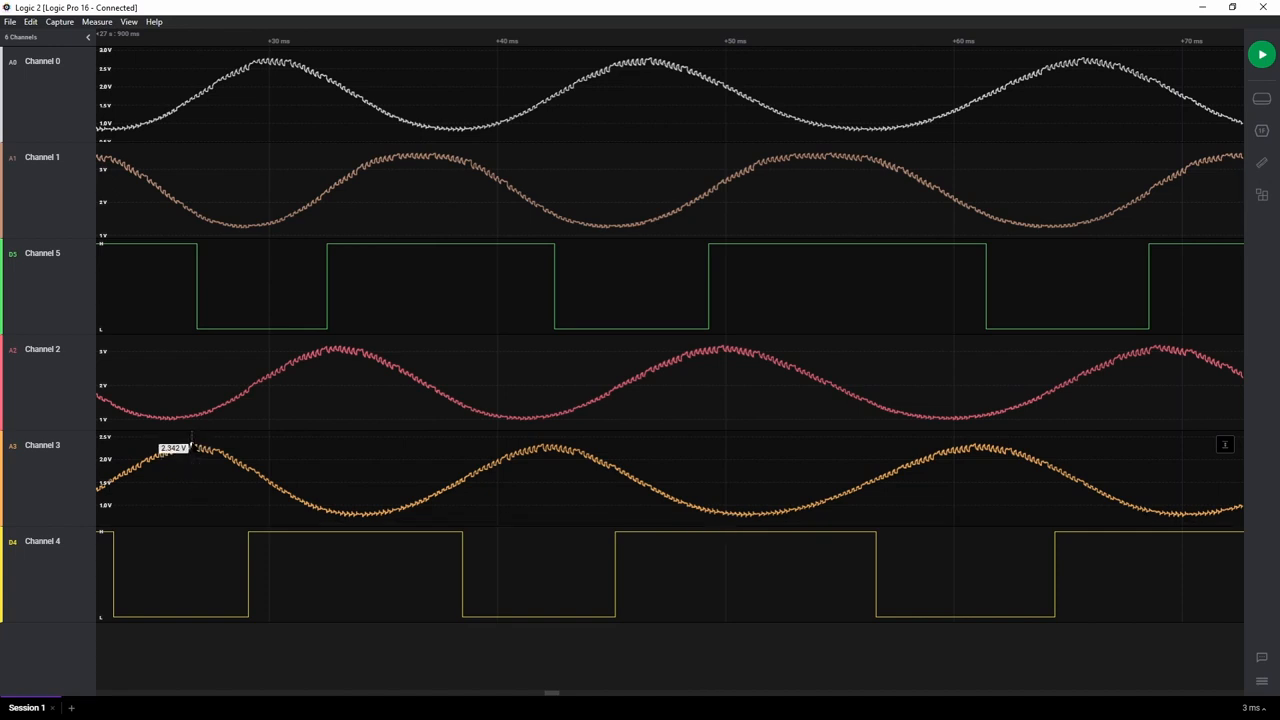
{"action": "left_click_drag", "start_coordinate": [190, 447], "coordinate": [334, 515]}
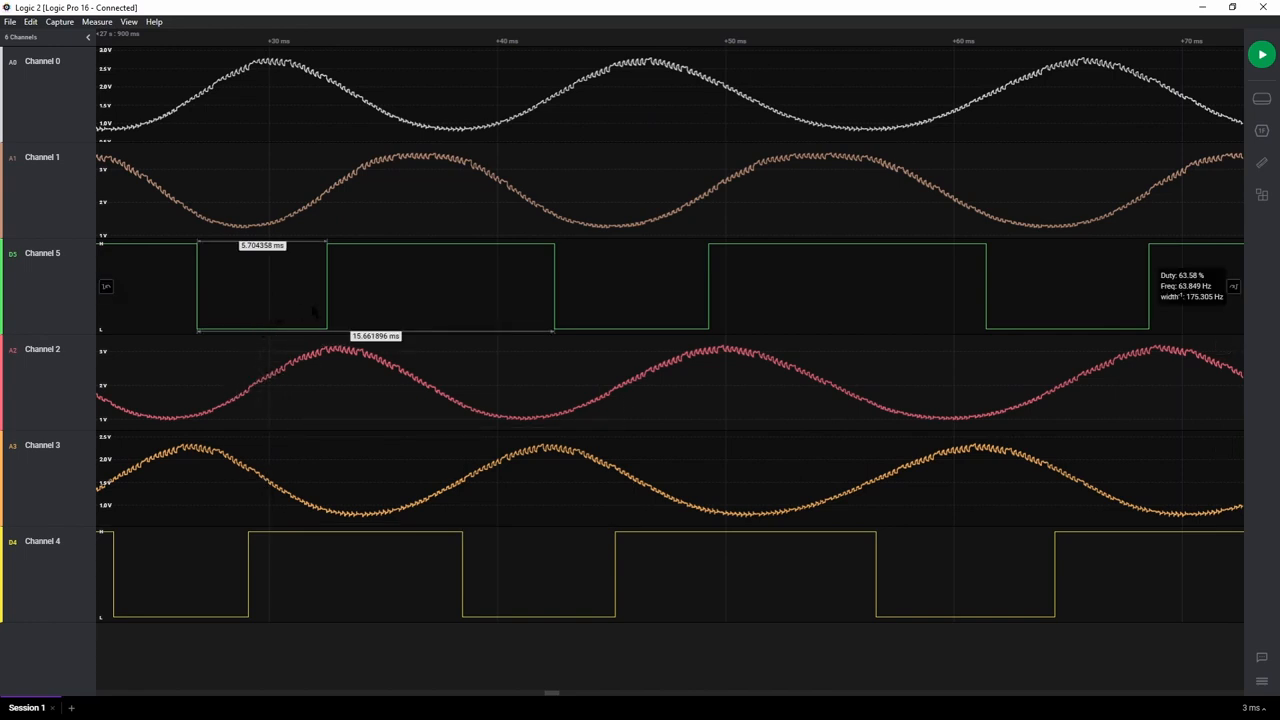
{"action": "mouse_move", "coordinate": [351, 318]}
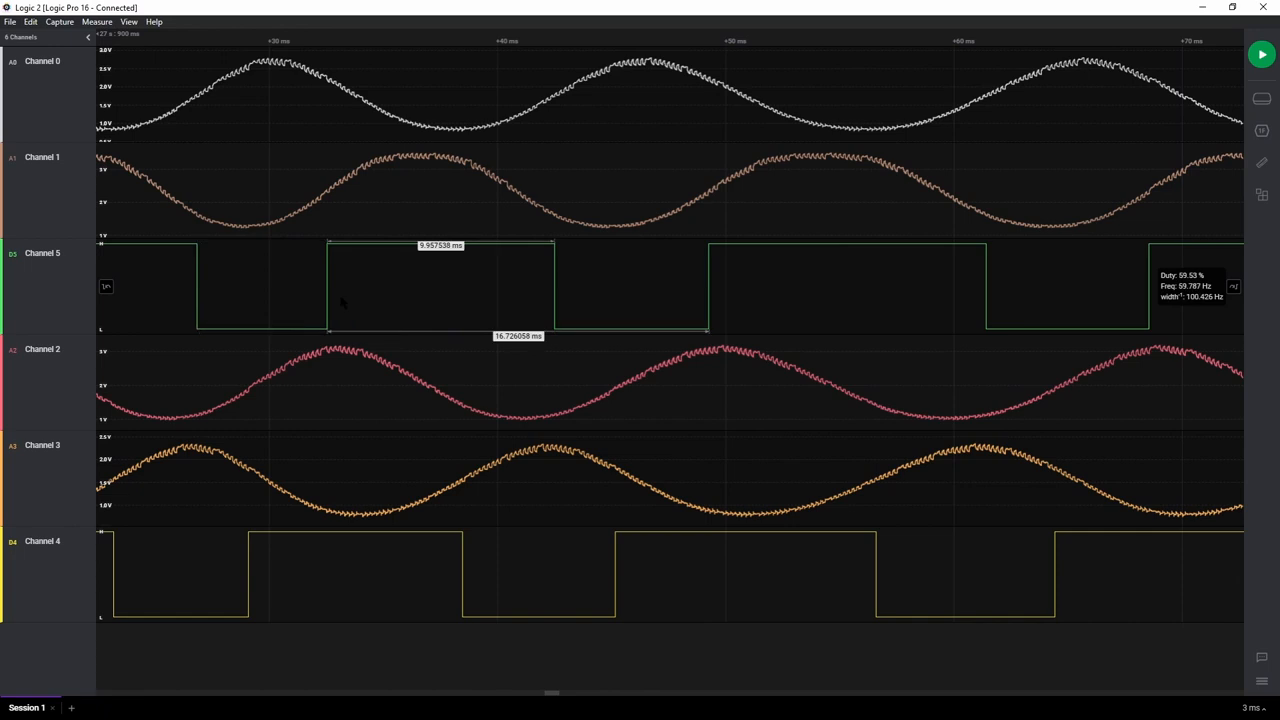
{"action": "mouse_move", "coordinate": [342, 290]}
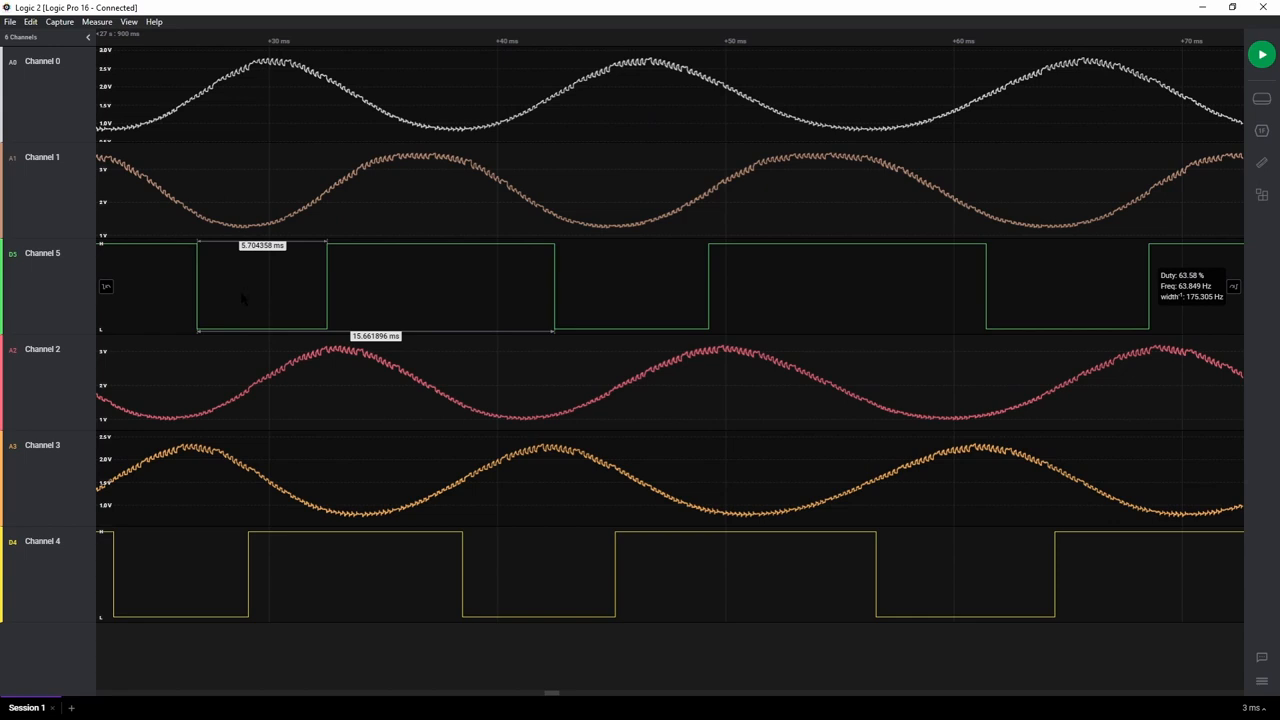
{"action": "mouse_move", "coordinate": [348, 313]}
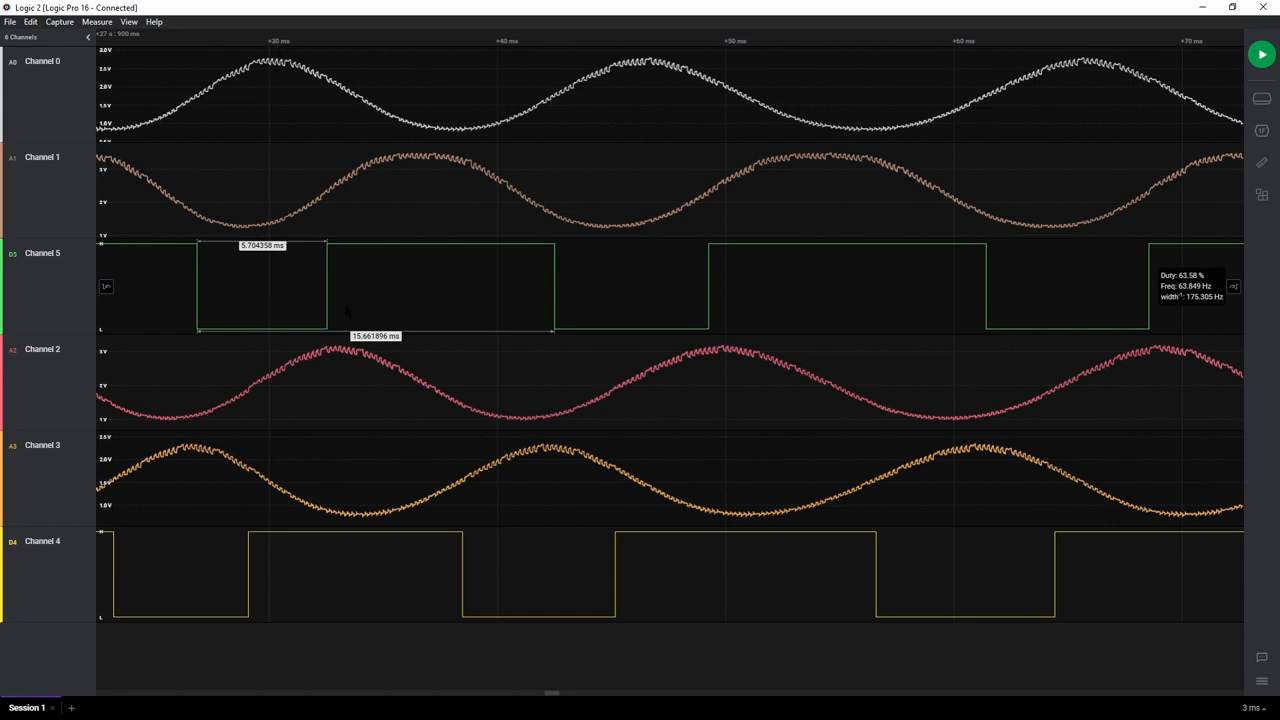